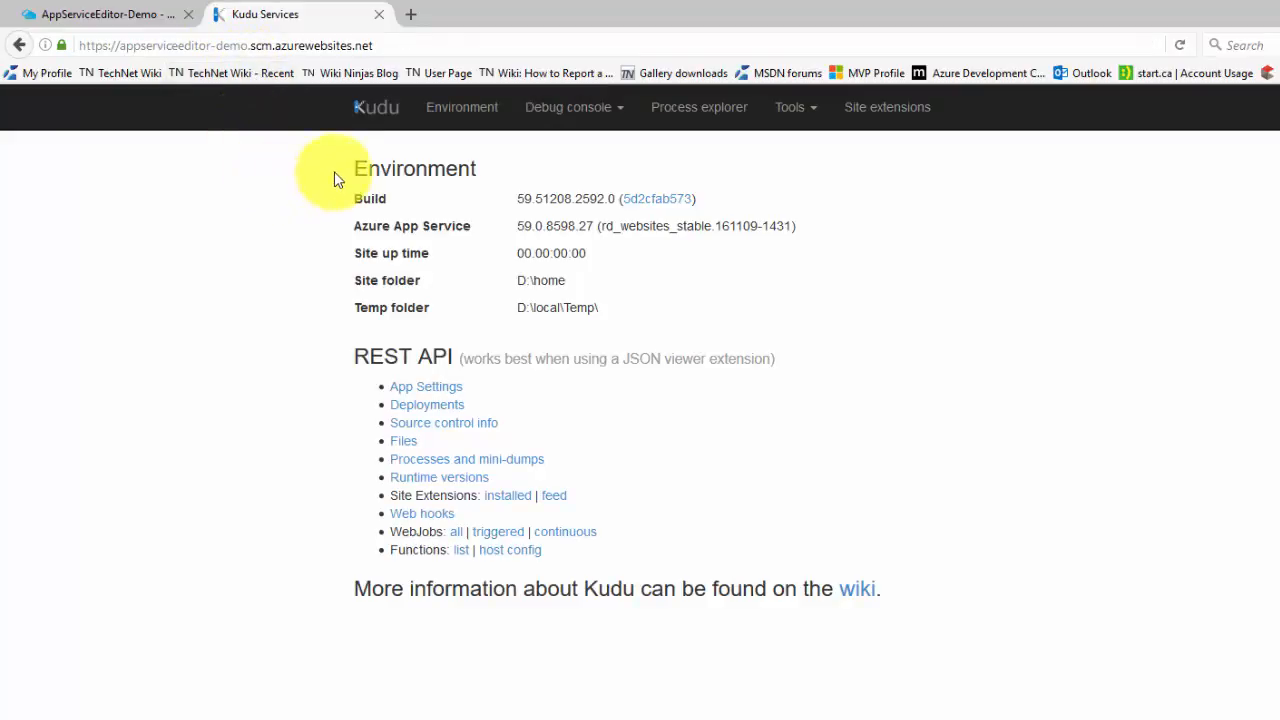
pyautogui.moveTo(288, 365)
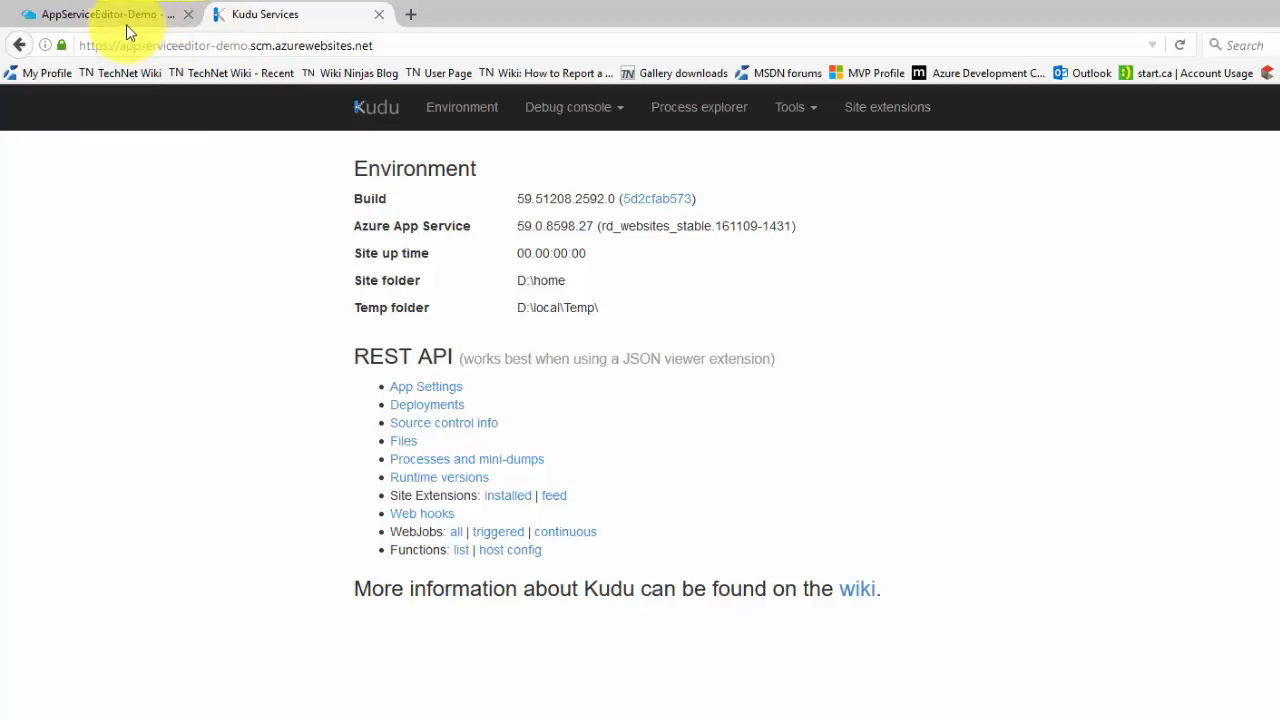
# Return to the AppServiceEditor-Demo app service and open Advanced Tools under Development Tools
pyautogui.click(95, 14)
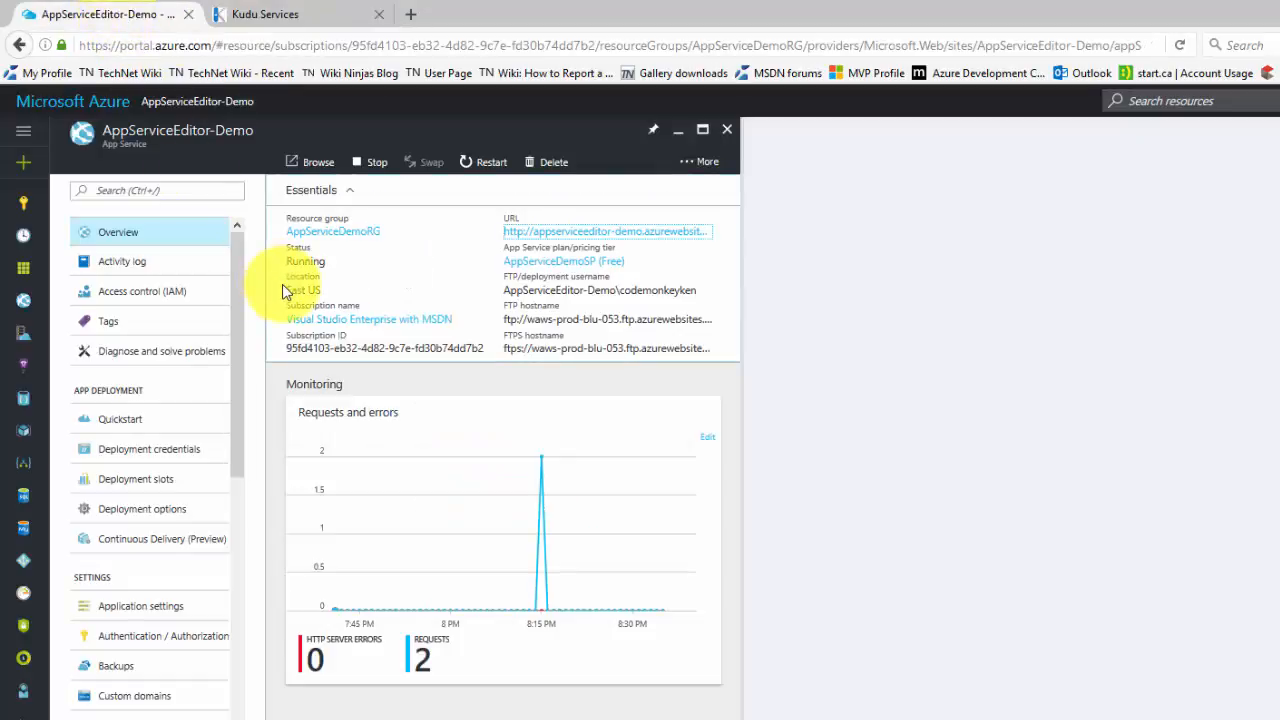
pyautogui.moveTo(170, 357)
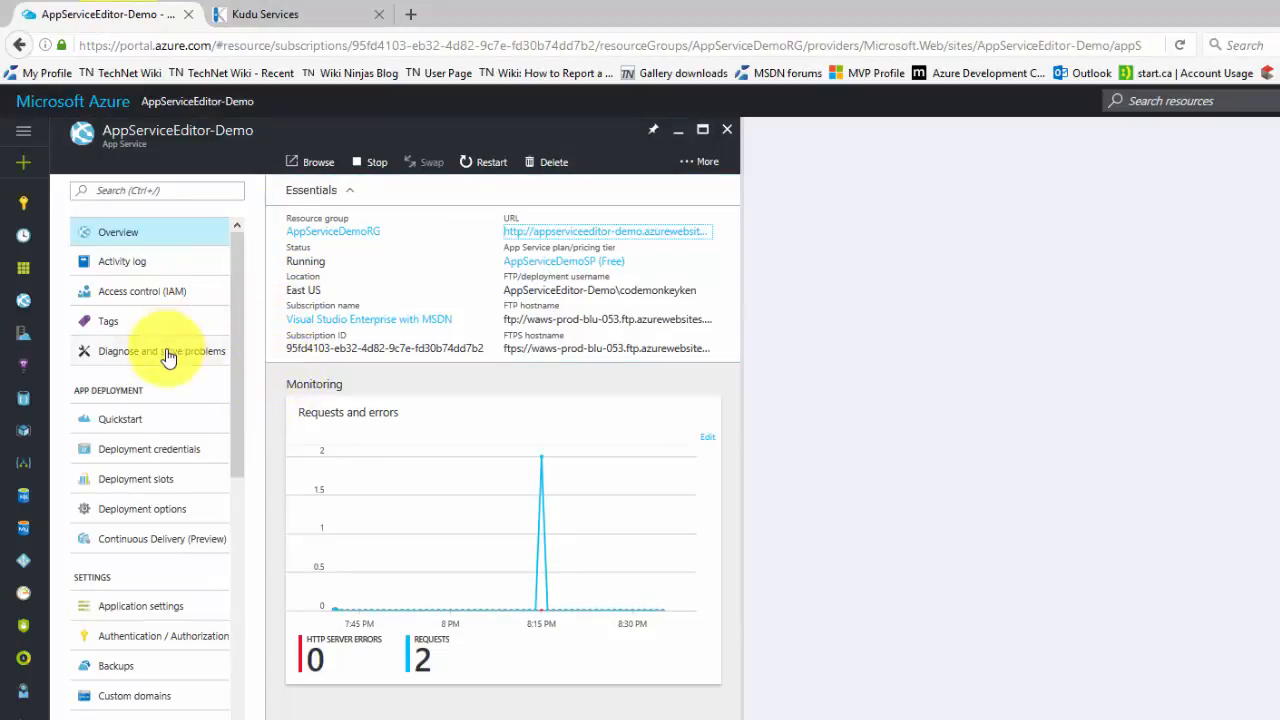
pyautogui.moveTo(160, 508)
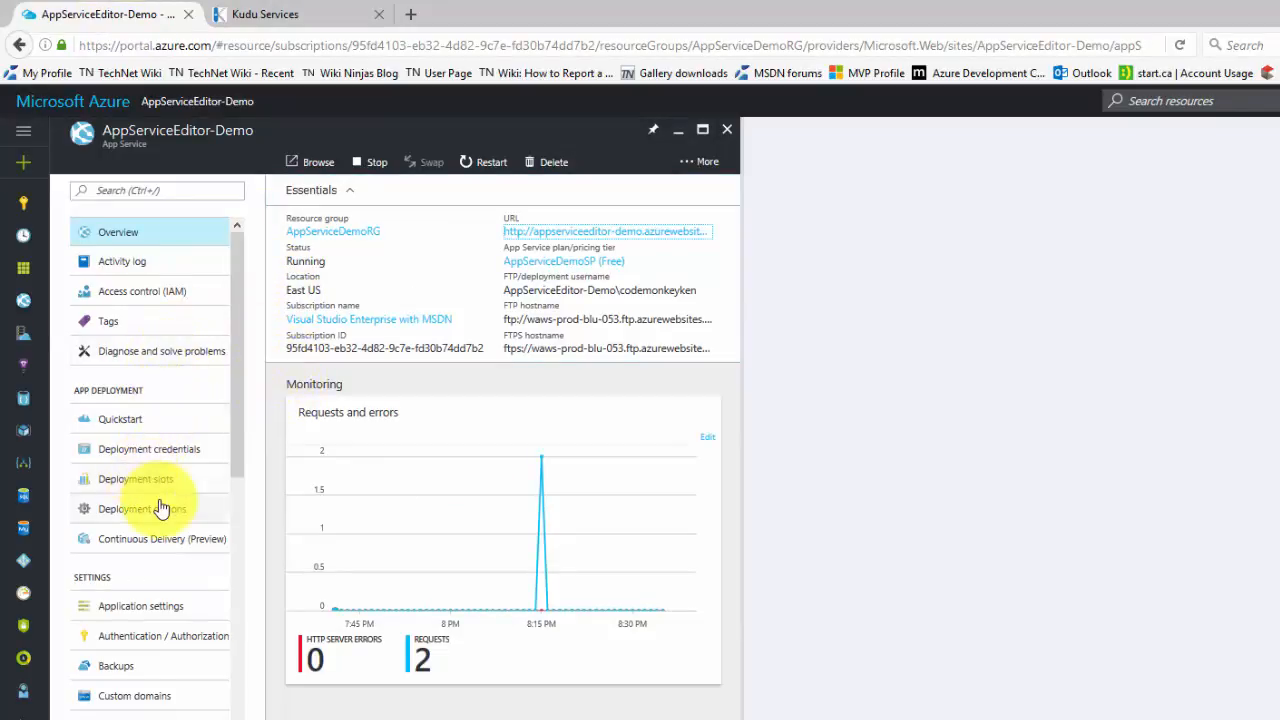
pyautogui.scroll(-3)
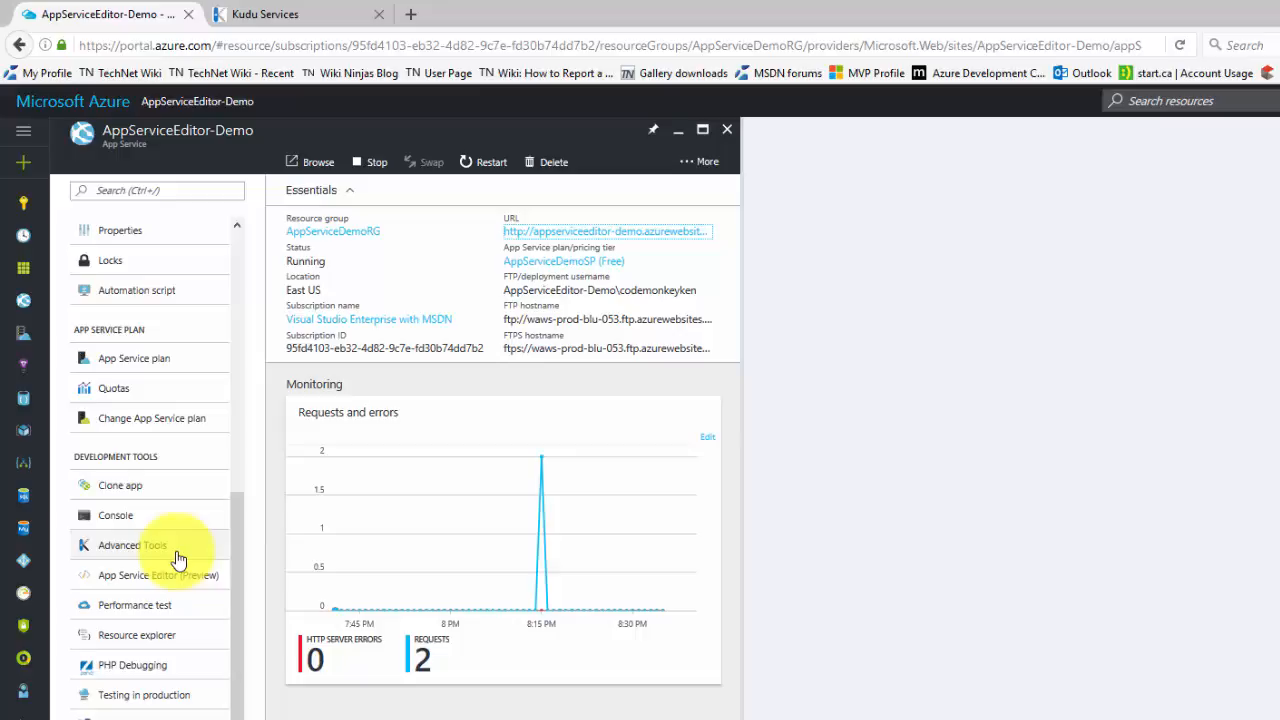
pyautogui.click(131, 545)
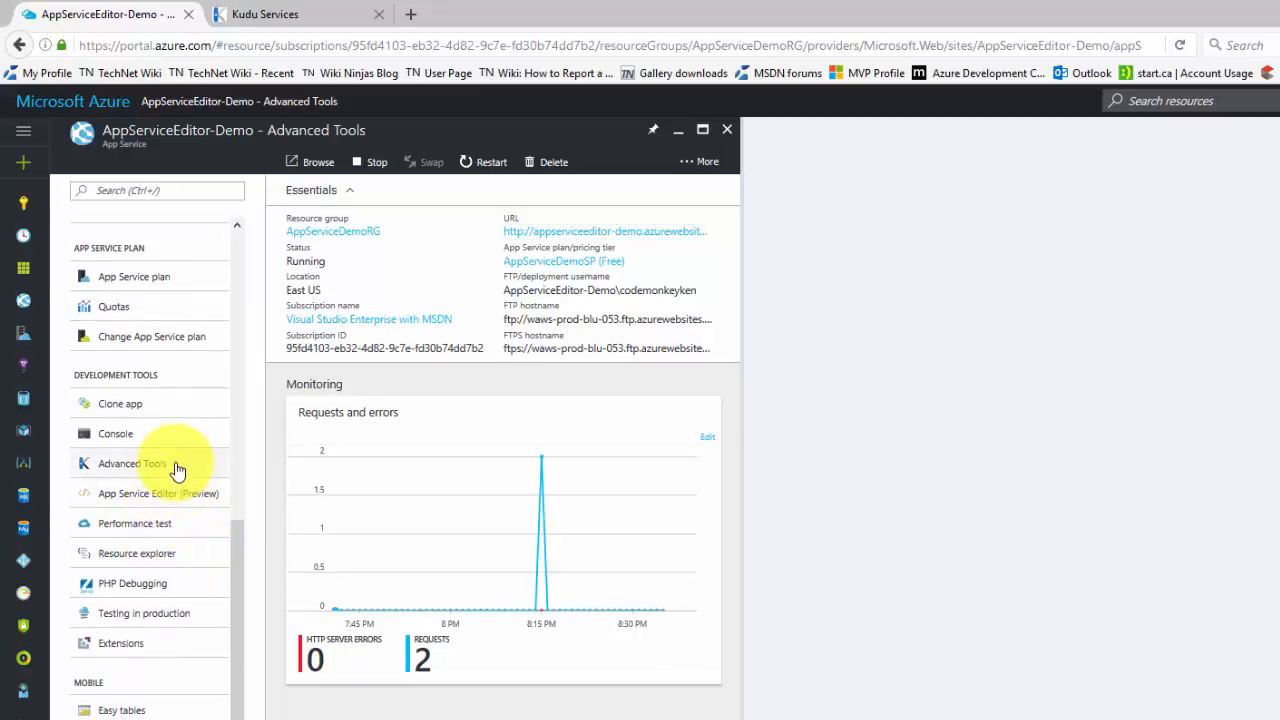
pyautogui.click(132, 463)
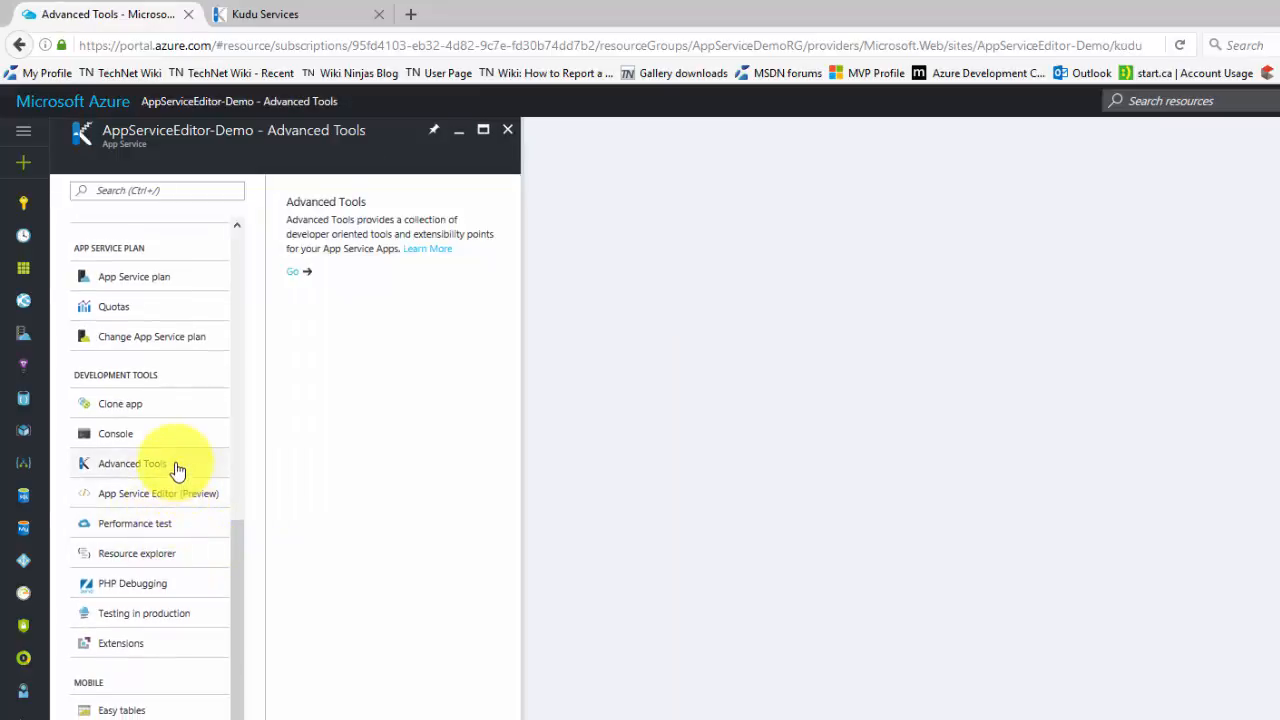
# Launch the Kudu developer tools site for the app in a new browser tab via Go
pyautogui.click(132, 463)
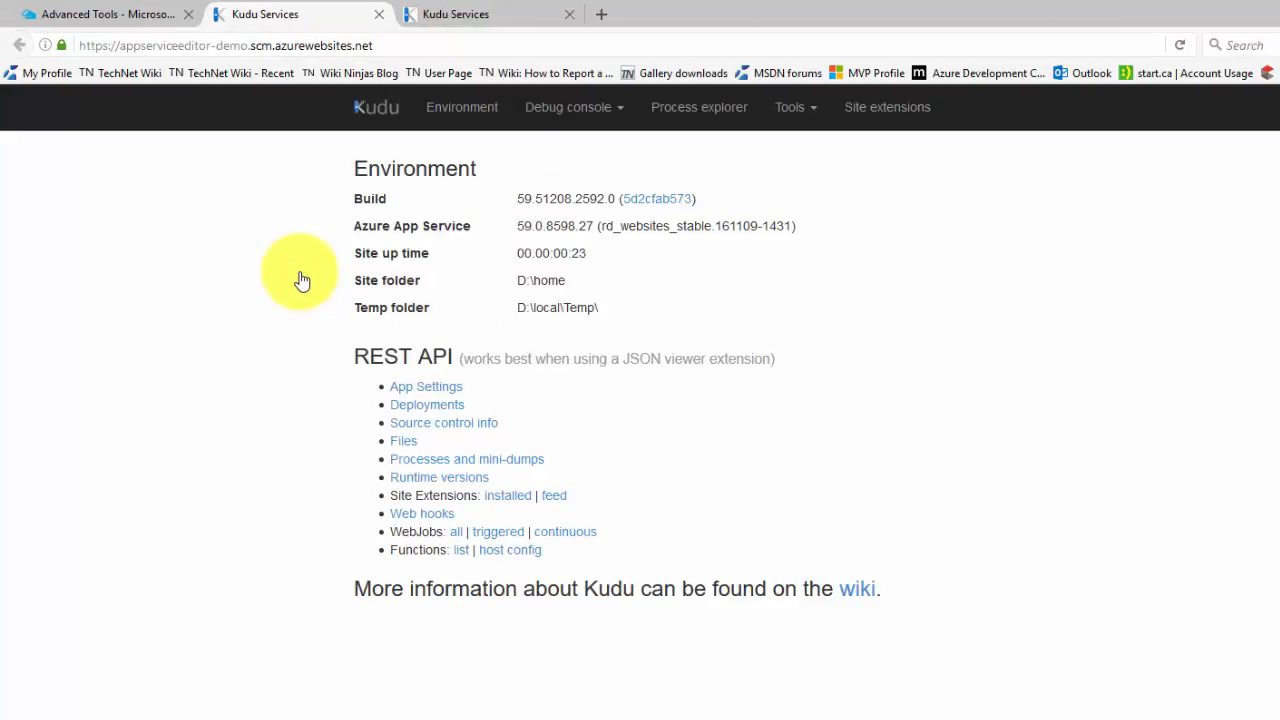
pyautogui.moveTo(485, 400)
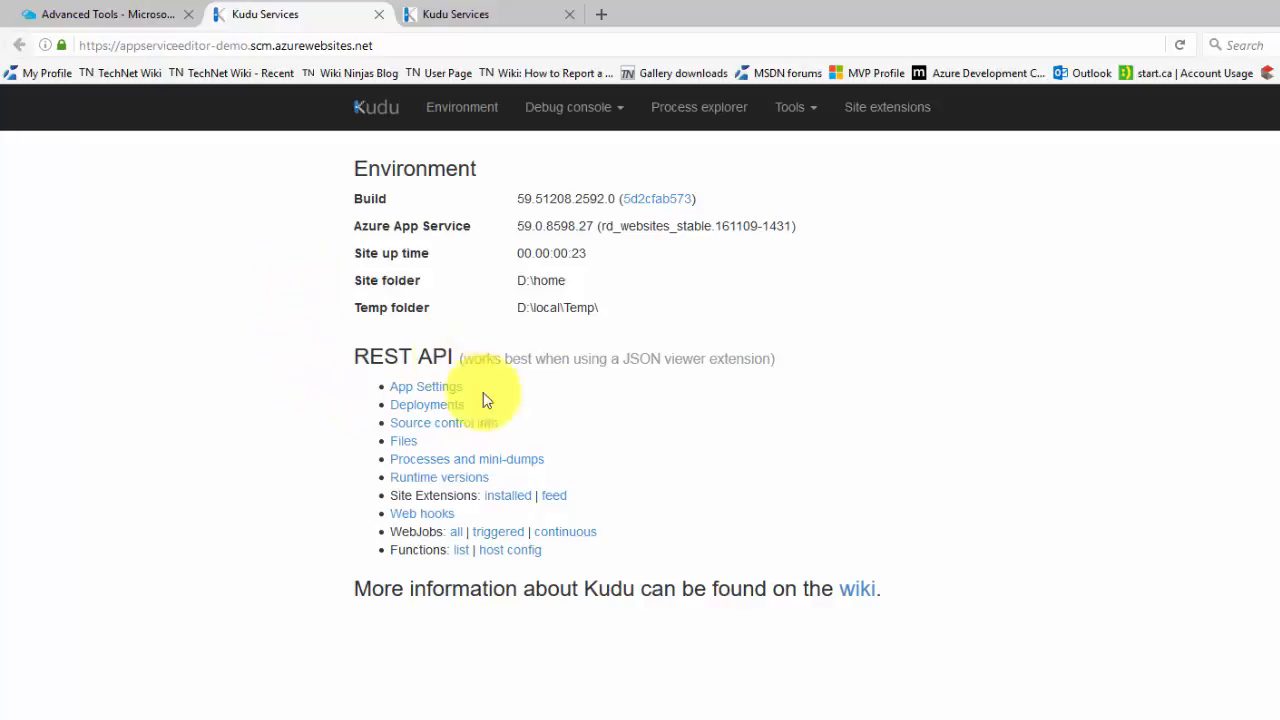
pyautogui.moveTo(585, 410)
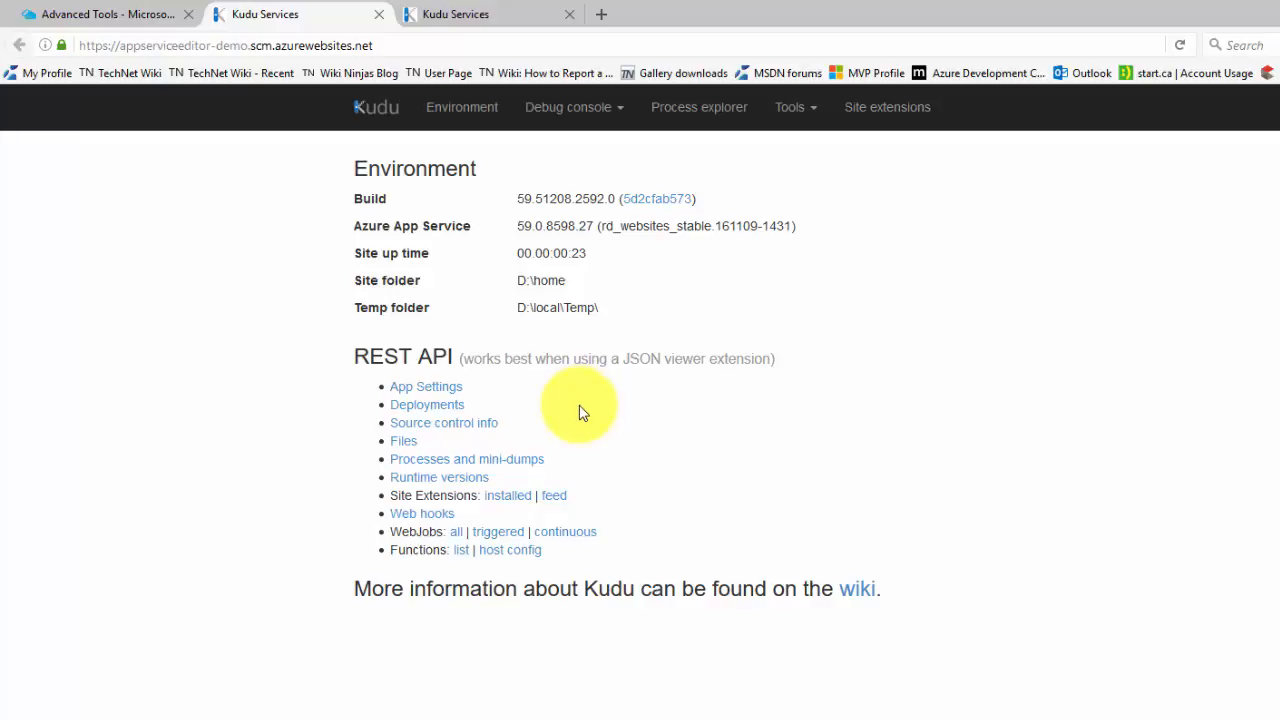
pyautogui.moveTo(573, 107)
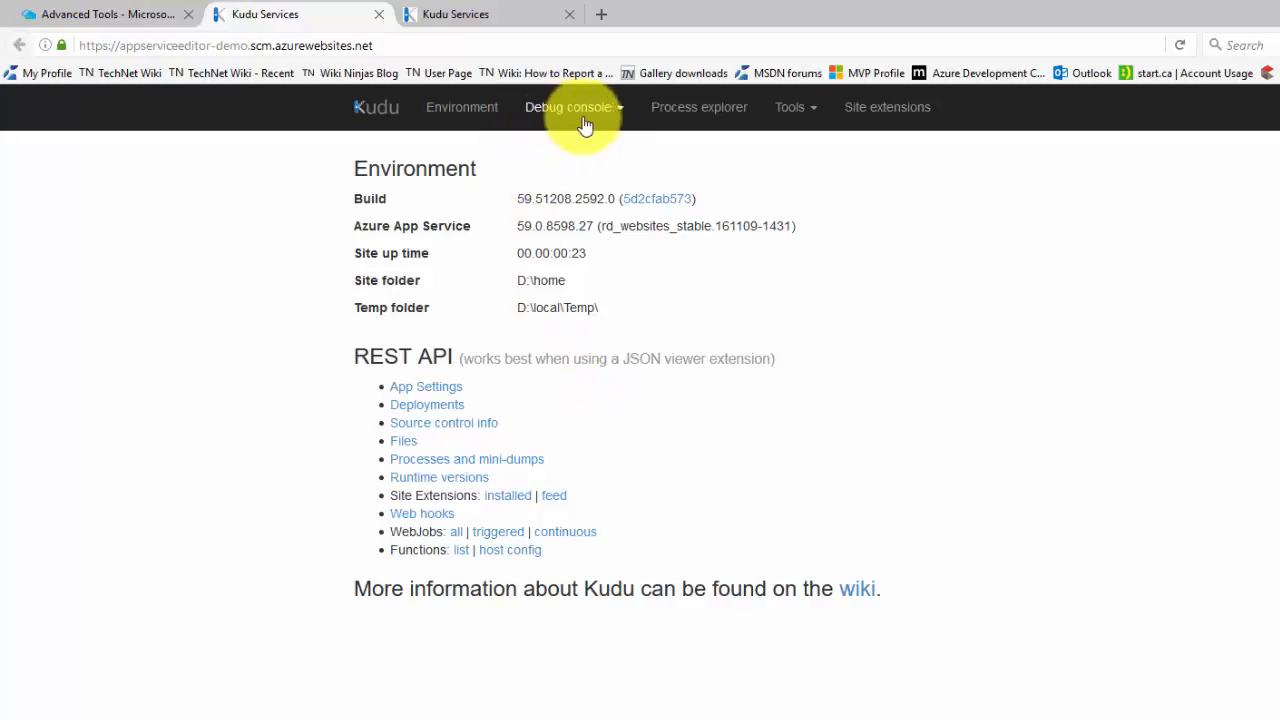
# In the Kudu debug console, navigate into site and then wwwroot to list its contents
pyautogui.click(568, 107)
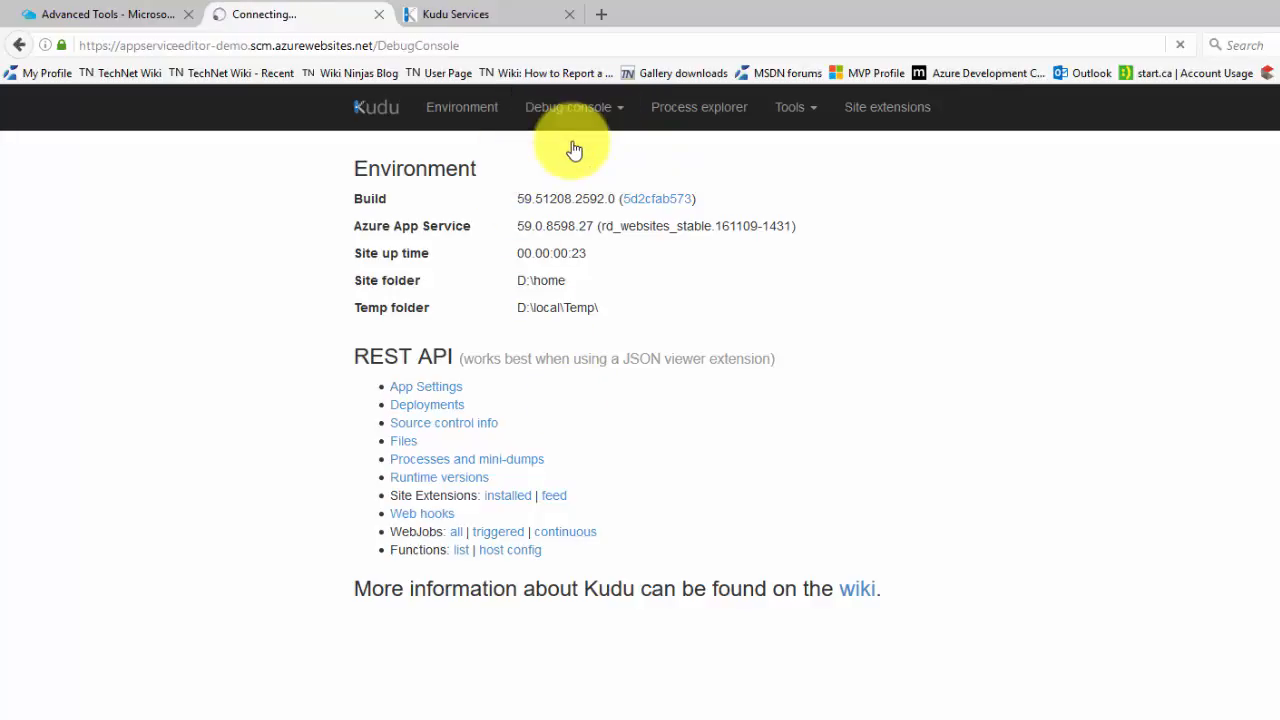
pyautogui.click(568, 107)
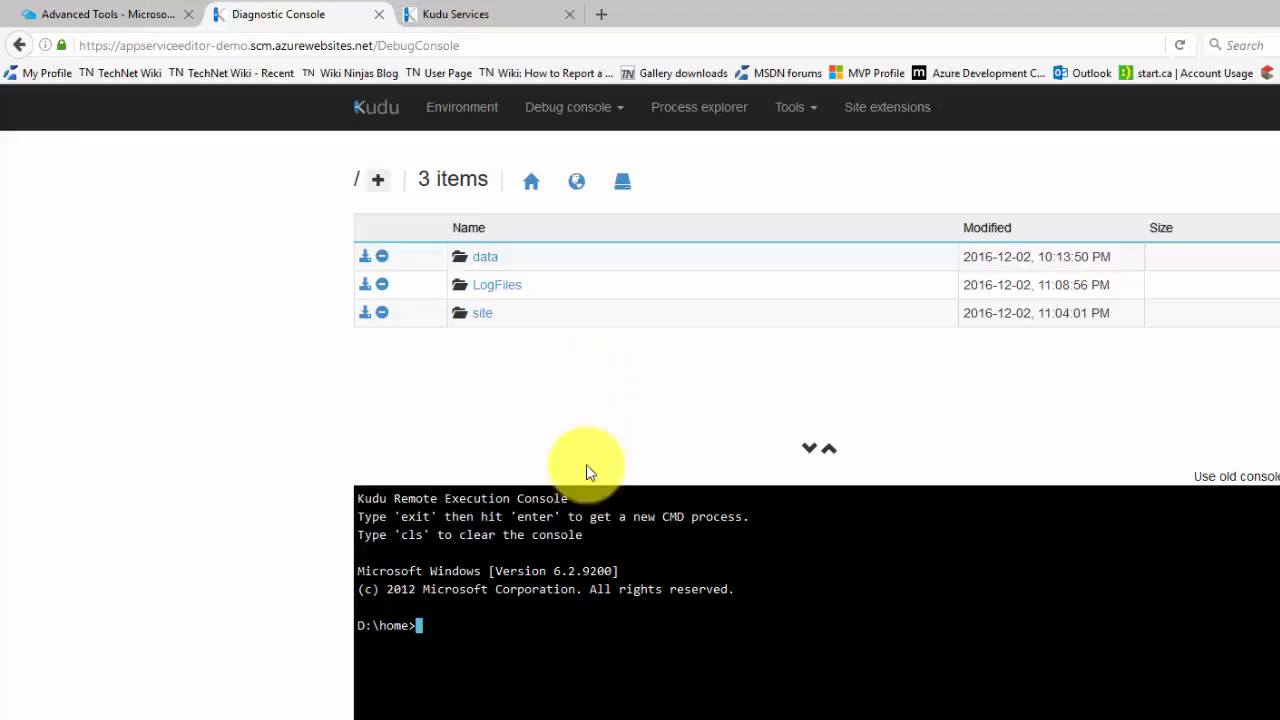
pyautogui.click(482, 313)
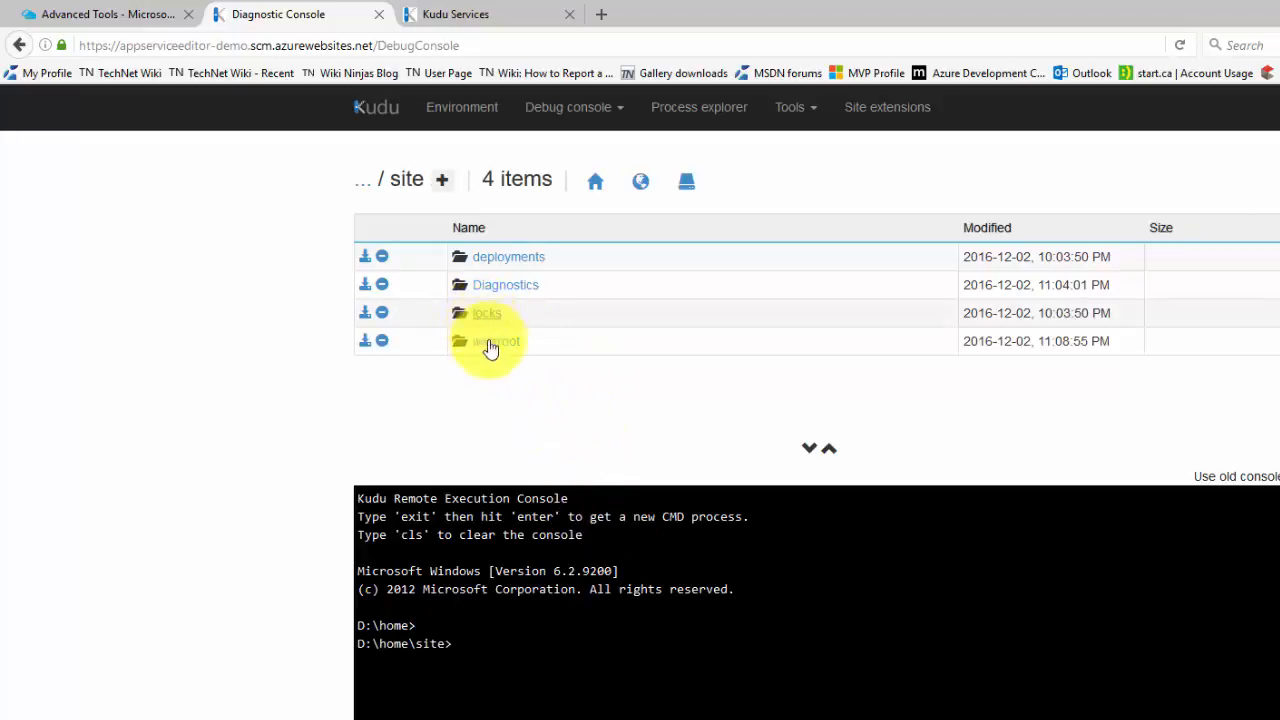
pyautogui.click(498, 341)
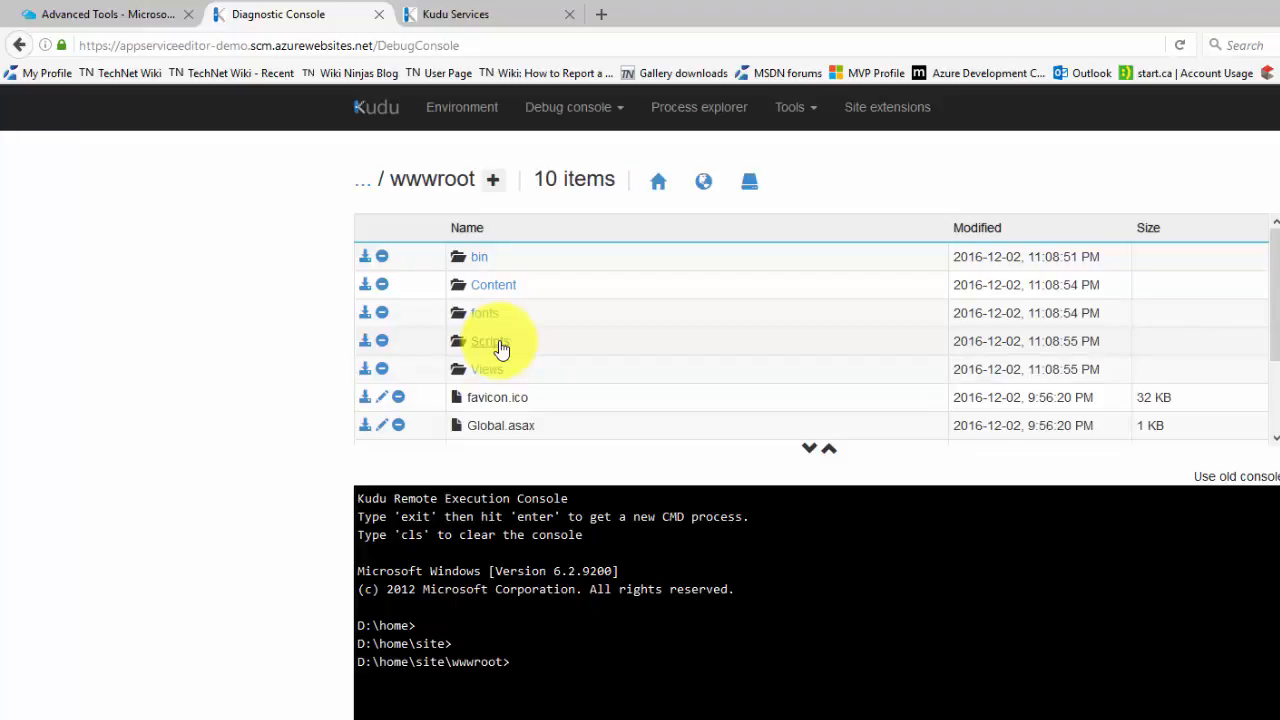
pyautogui.moveTo(490, 661)
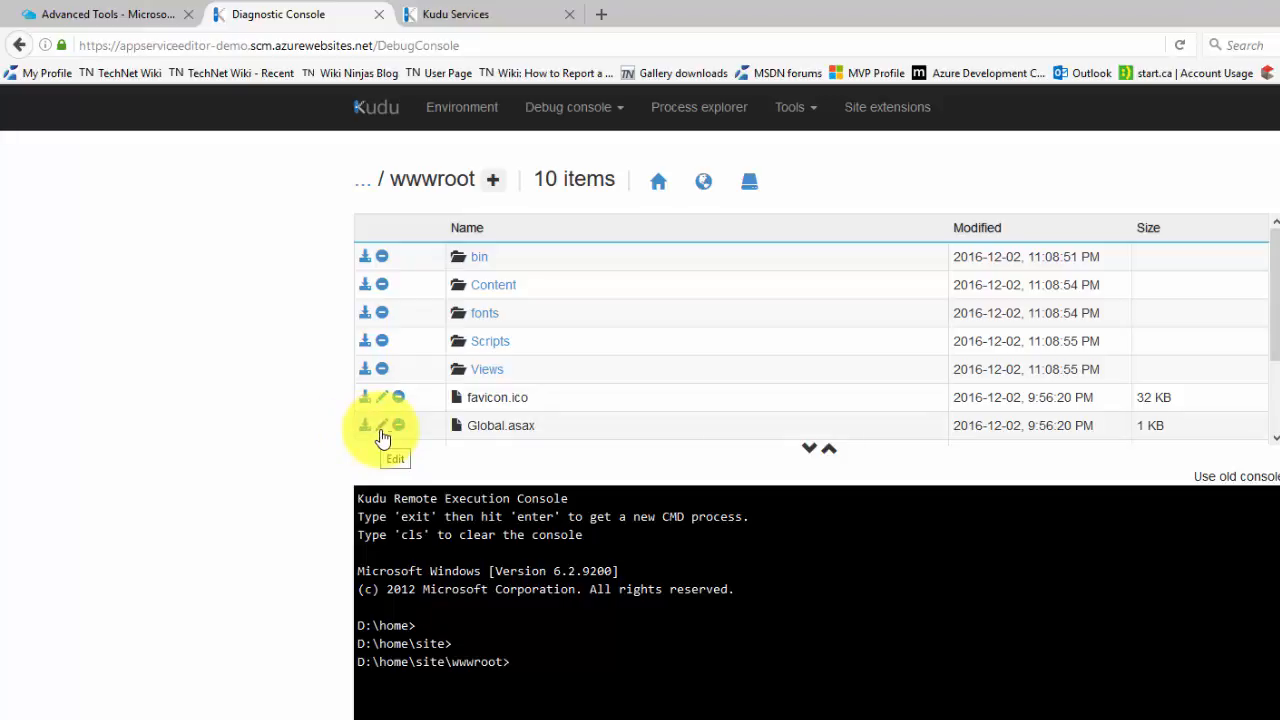
pyautogui.moveTo(410, 432)
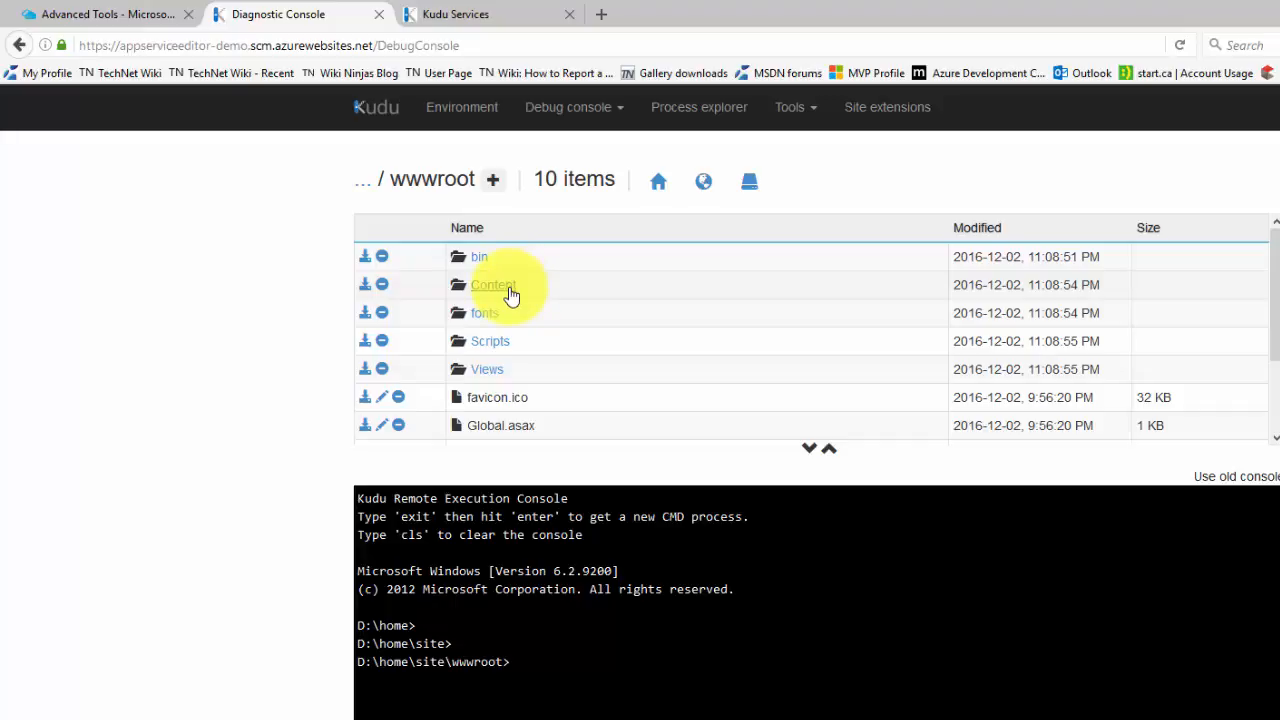
pyautogui.moveTo(505, 312)
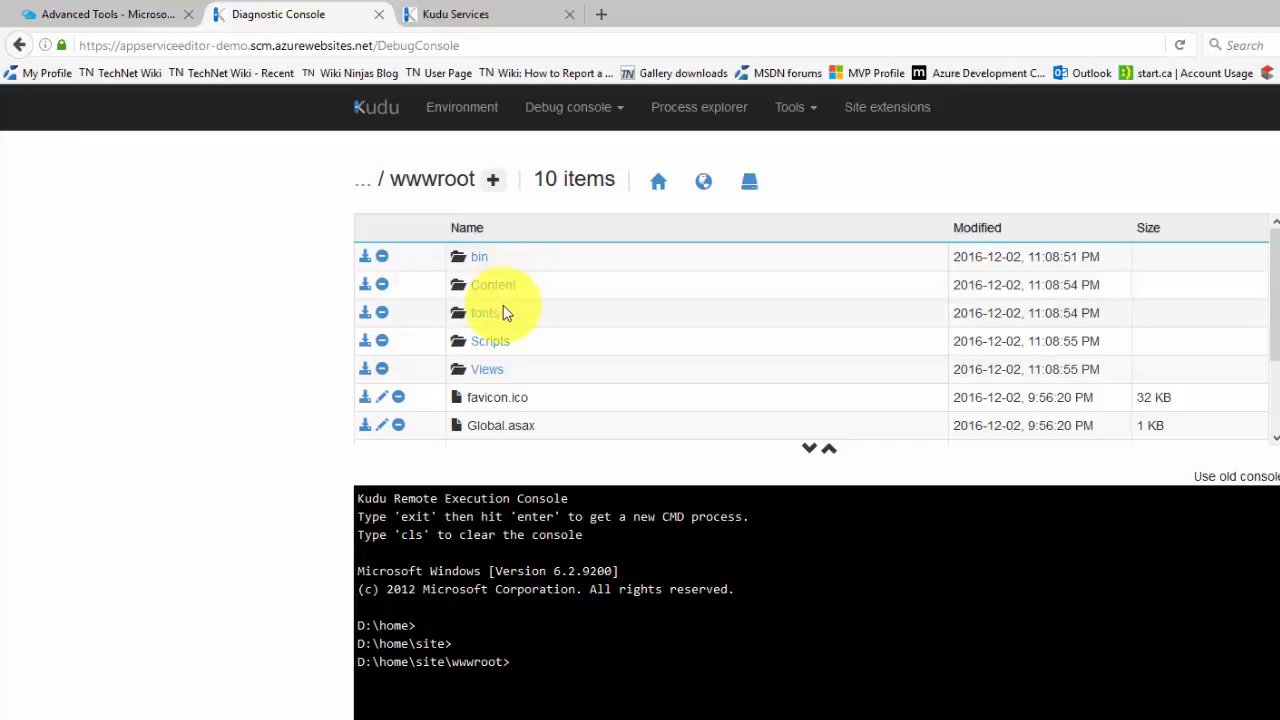
pyautogui.moveTo(465, 360)
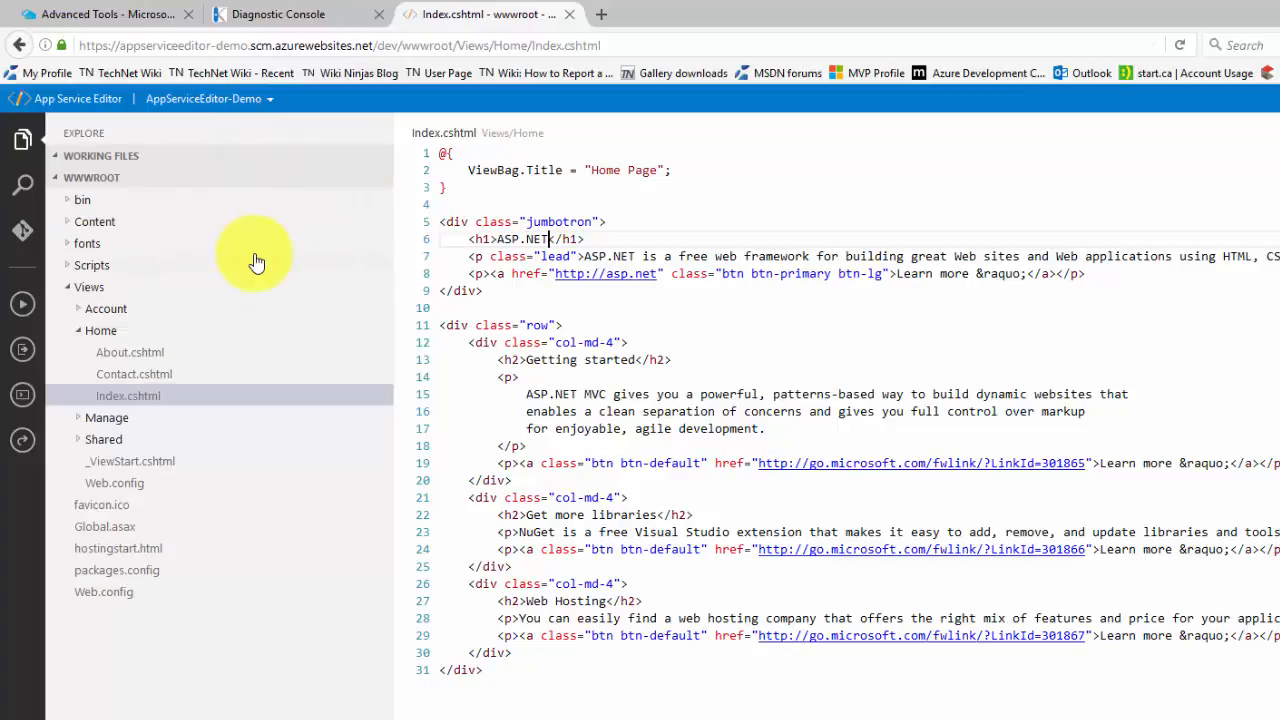
pyautogui.moveTo(240, 188)
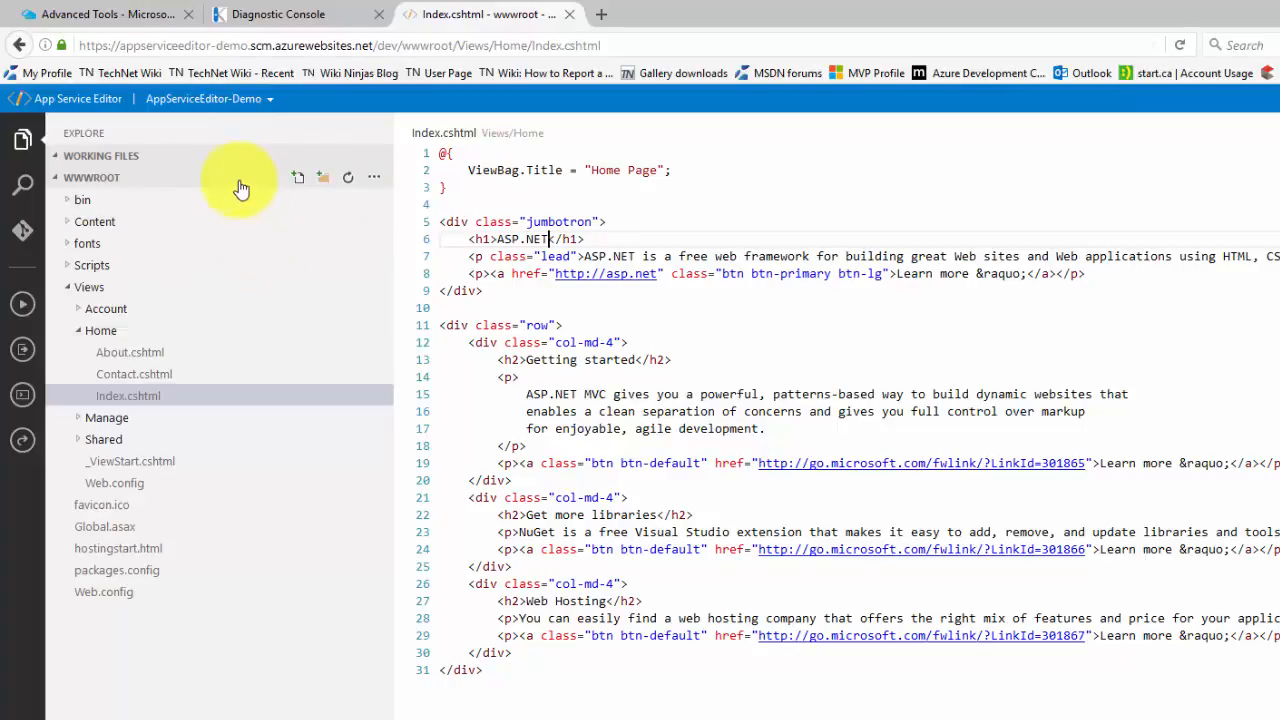
# Open App Service Editor (Preview) for AppServiceEditor-Demo and launch the editor via Go
pyautogui.click(100, 14)
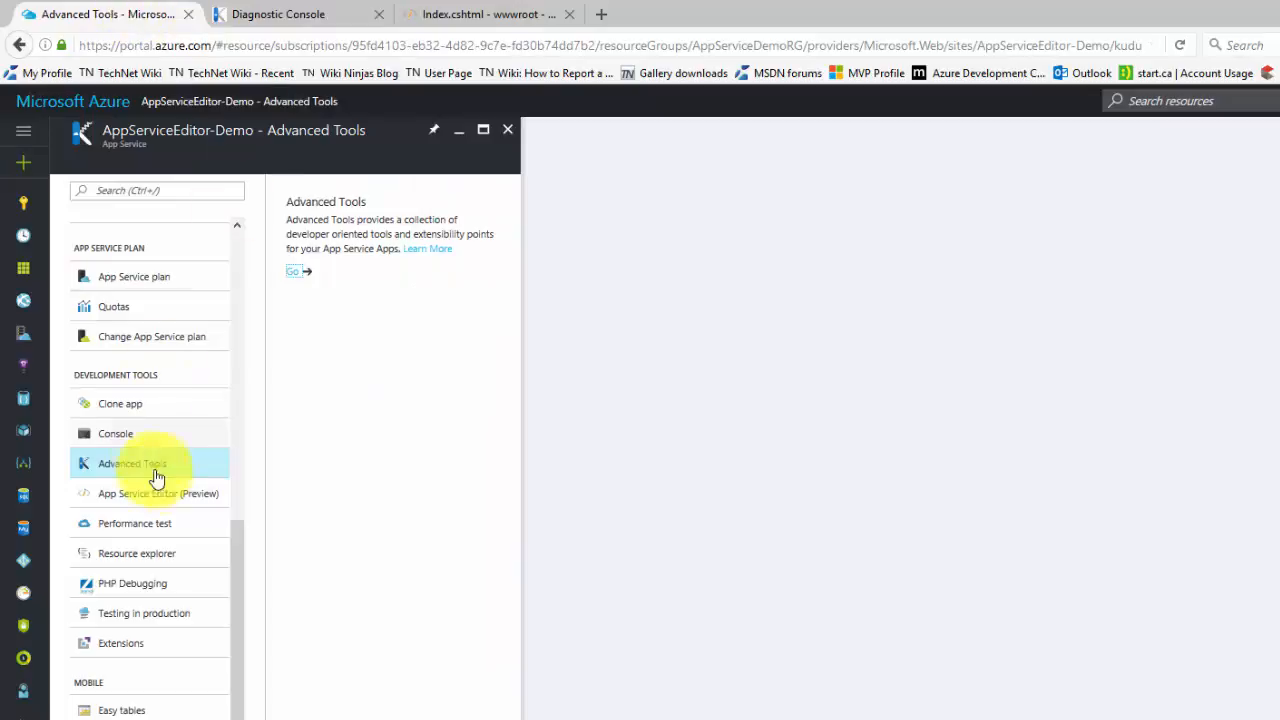
pyautogui.moveTo(159, 498)
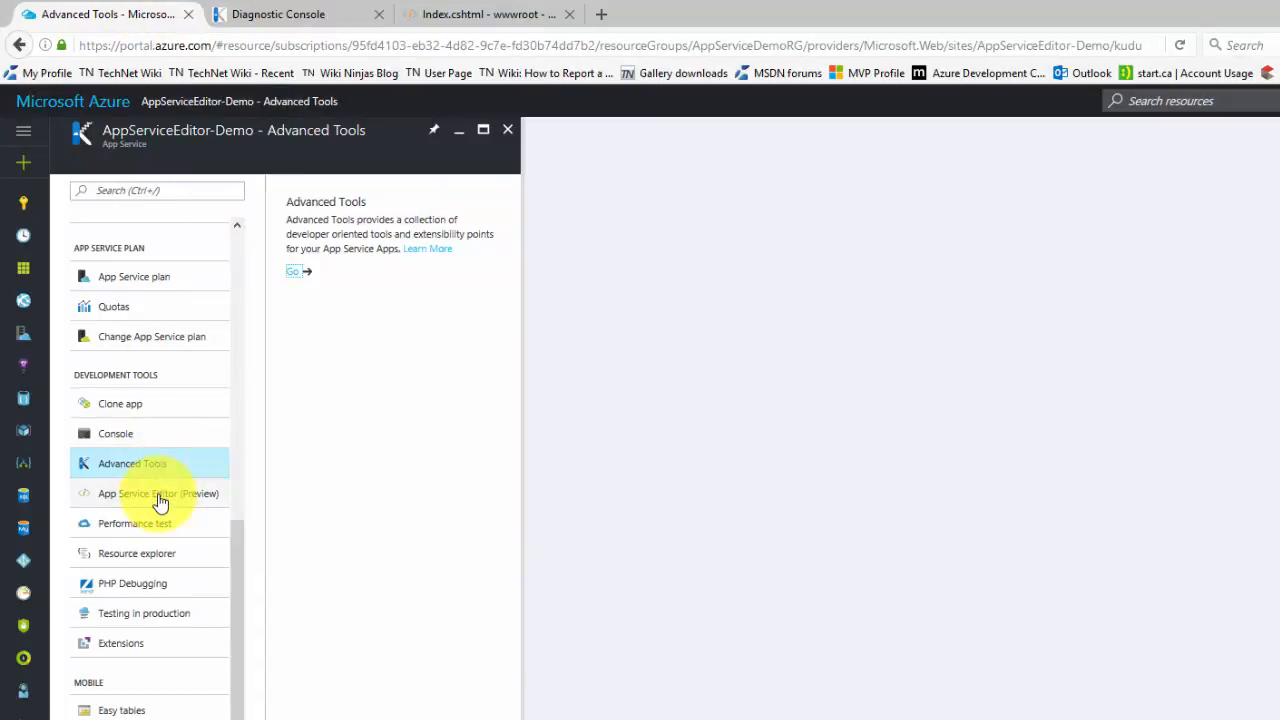
pyautogui.click(158, 493)
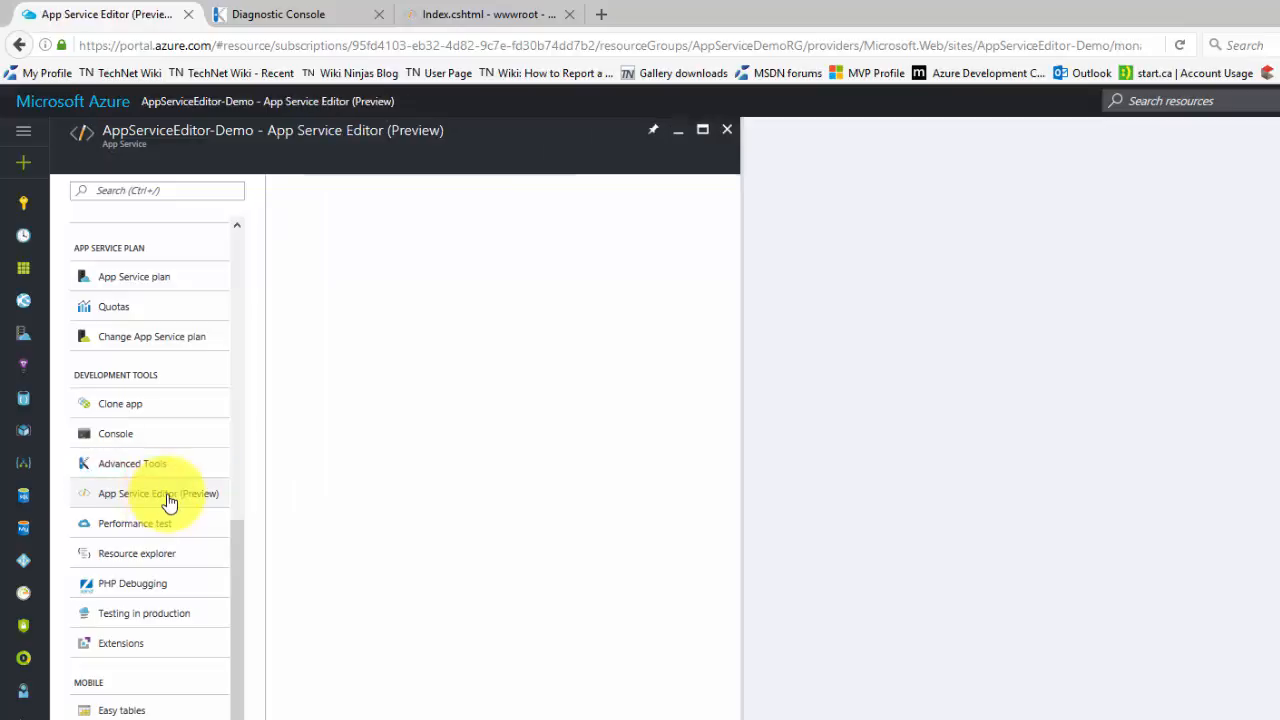
pyautogui.click(158, 493)
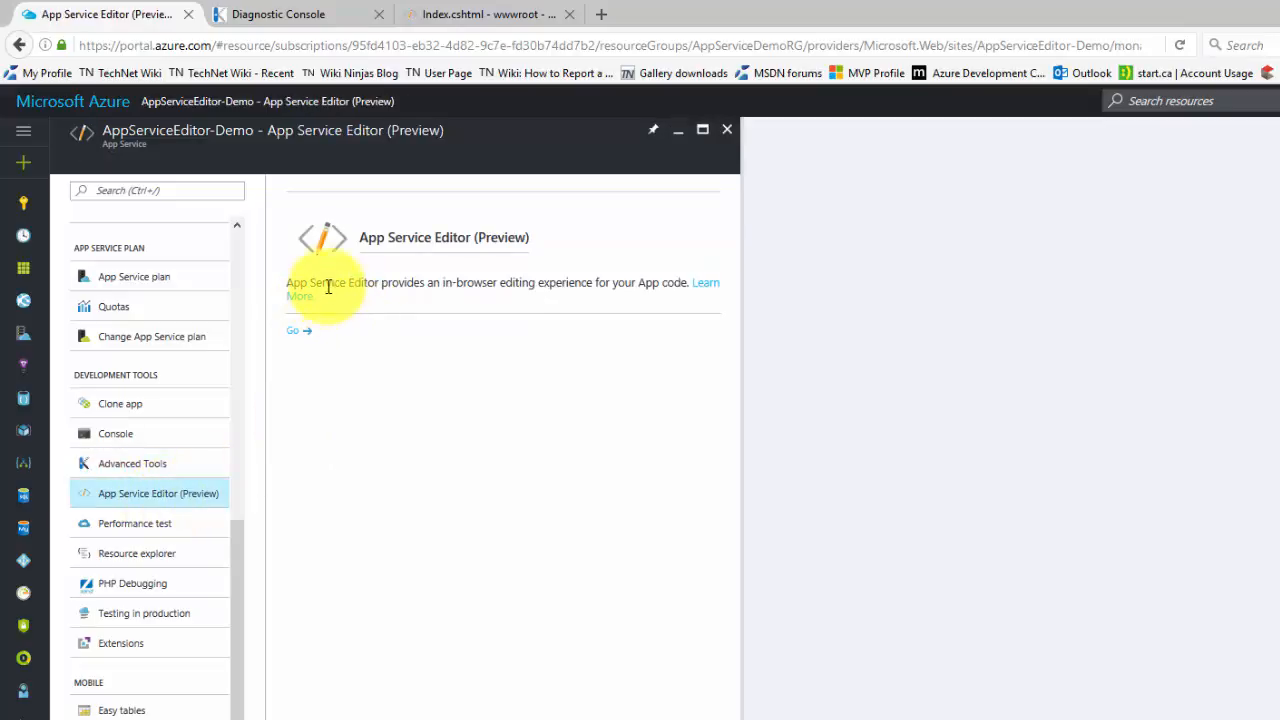
pyautogui.click(297, 331)
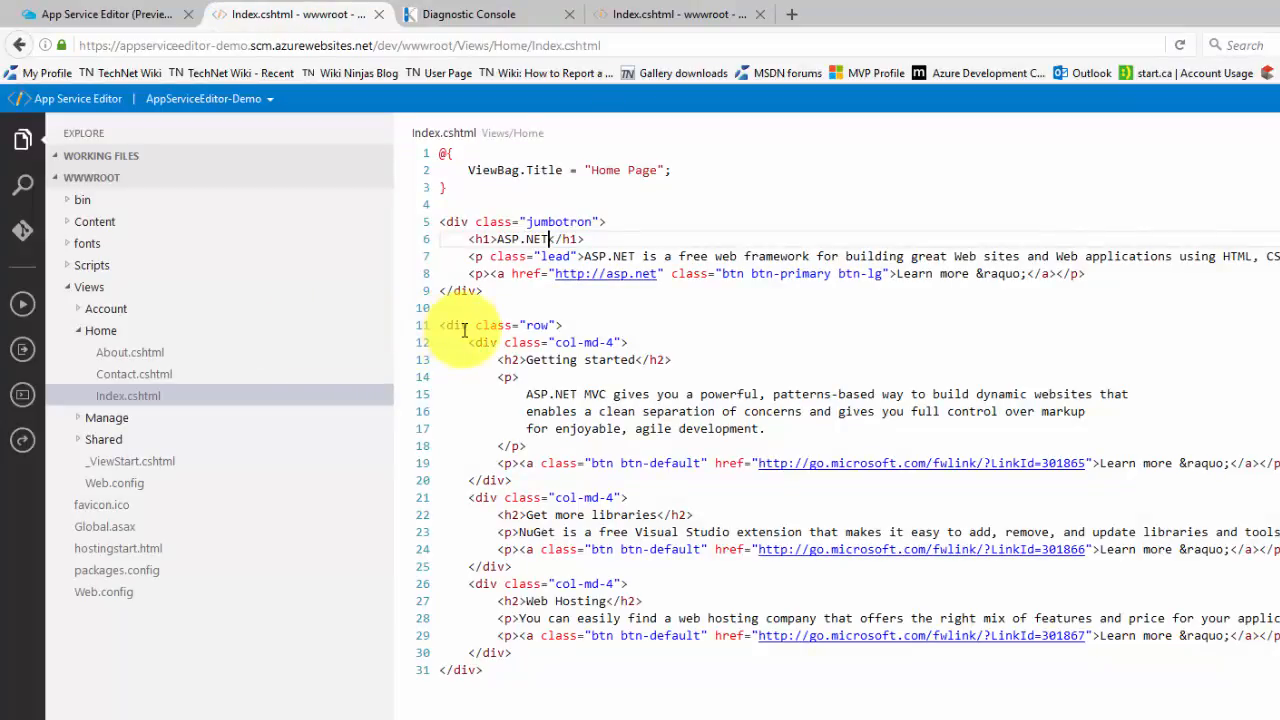
pyautogui.moveTo(317, 288)
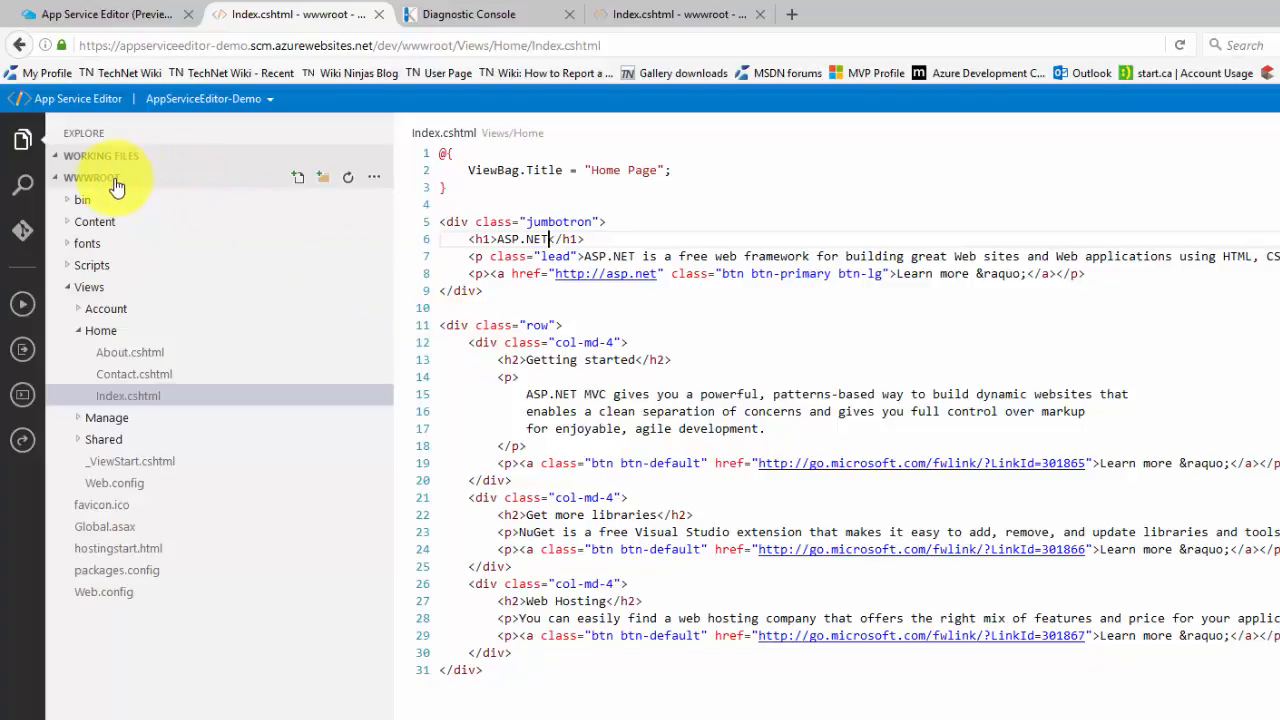
pyautogui.moveTo(277, 248)
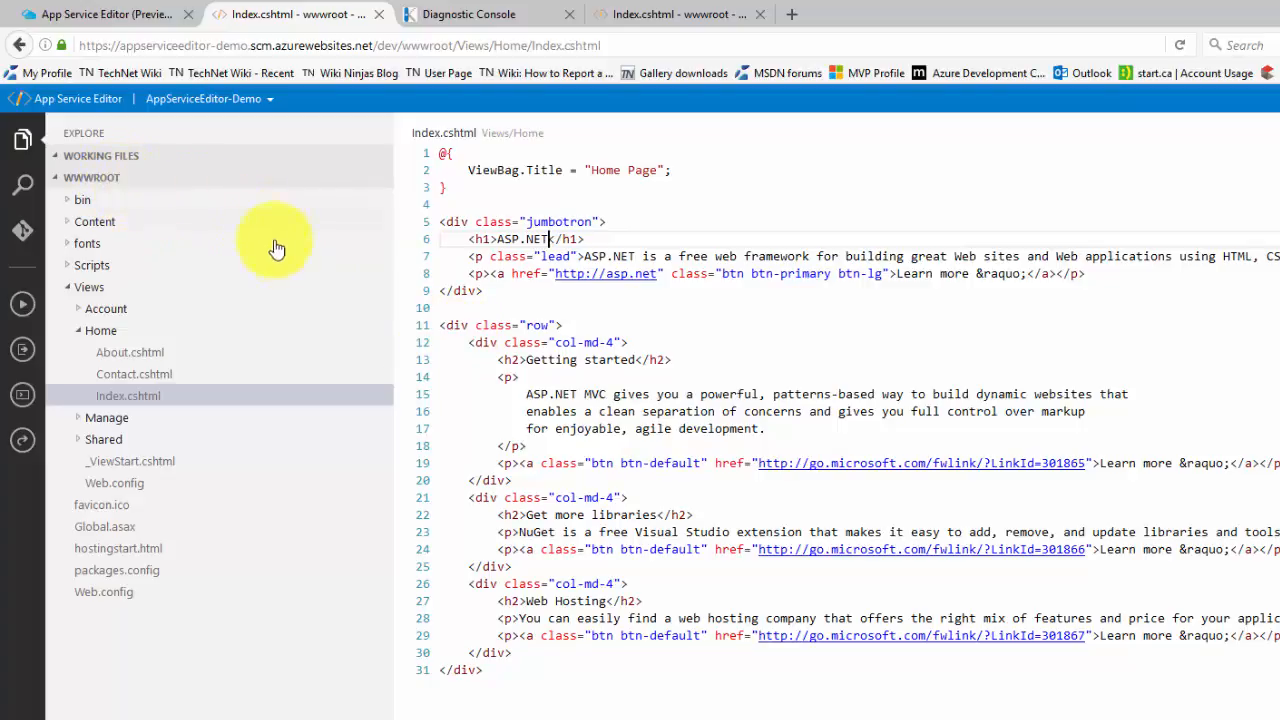
pyautogui.moveTo(301, 282)
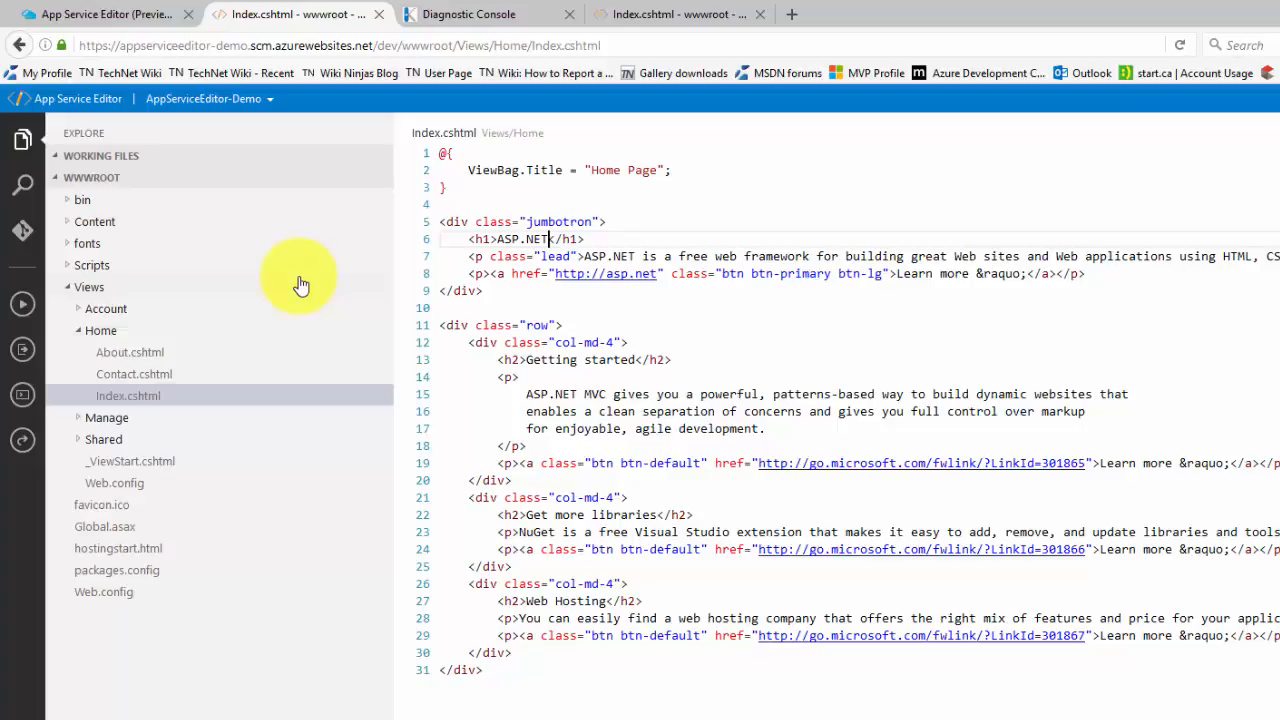
# Append ' + App Service Editor' after ASP.NET in the <h1> heading, then view the site
pyautogui.click(127, 395)
pyautogui.write(' + ')
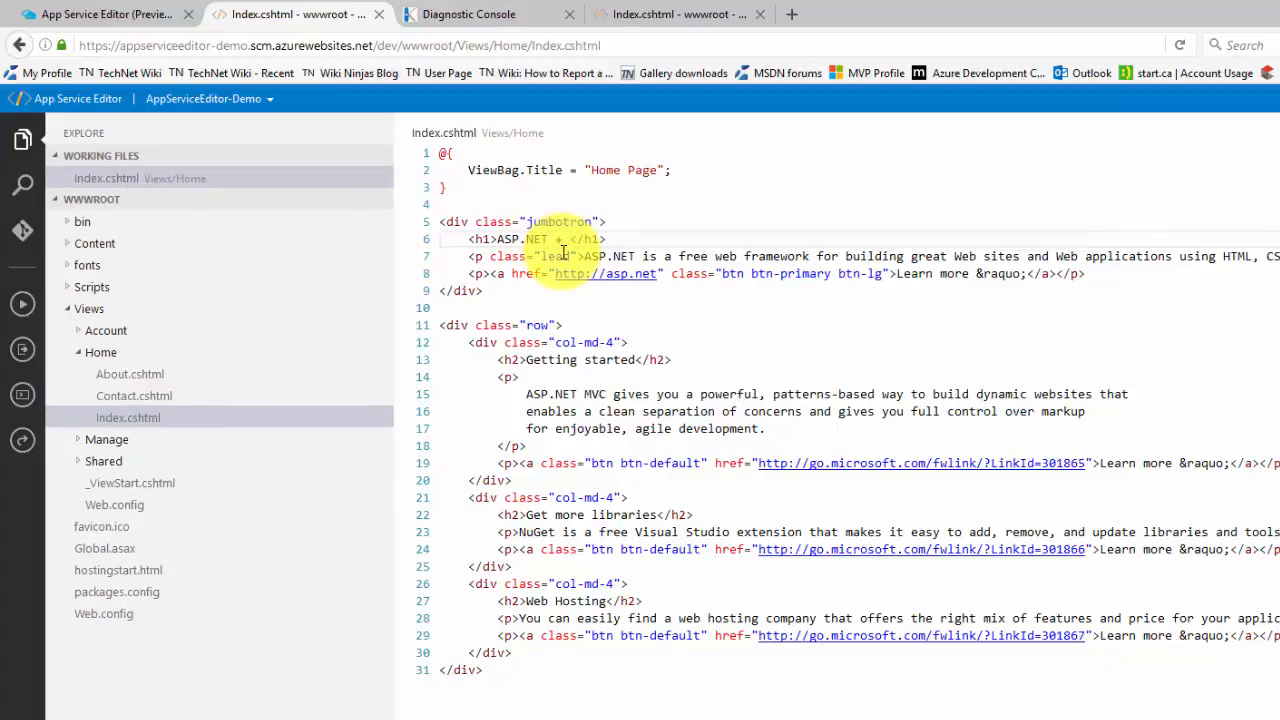
pyautogui.write('App Service Editor')
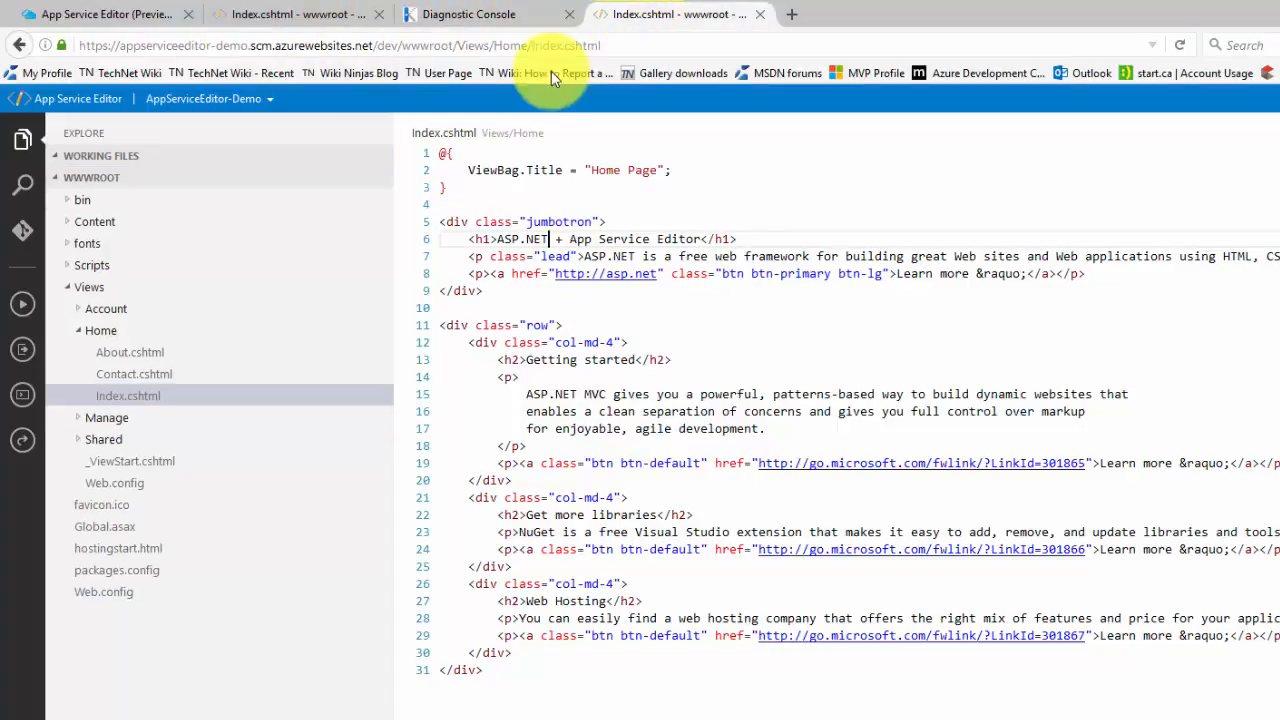
pyautogui.click(105, 14)
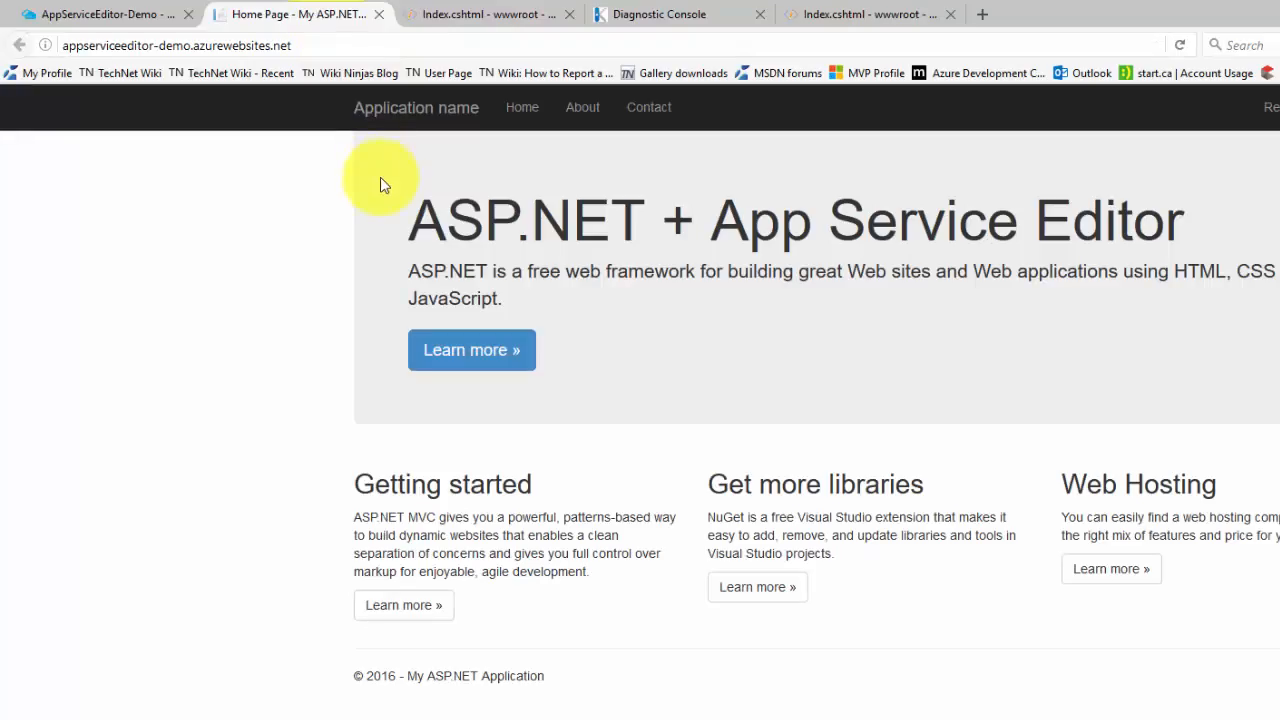
pyautogui.moveTo(684, 280)
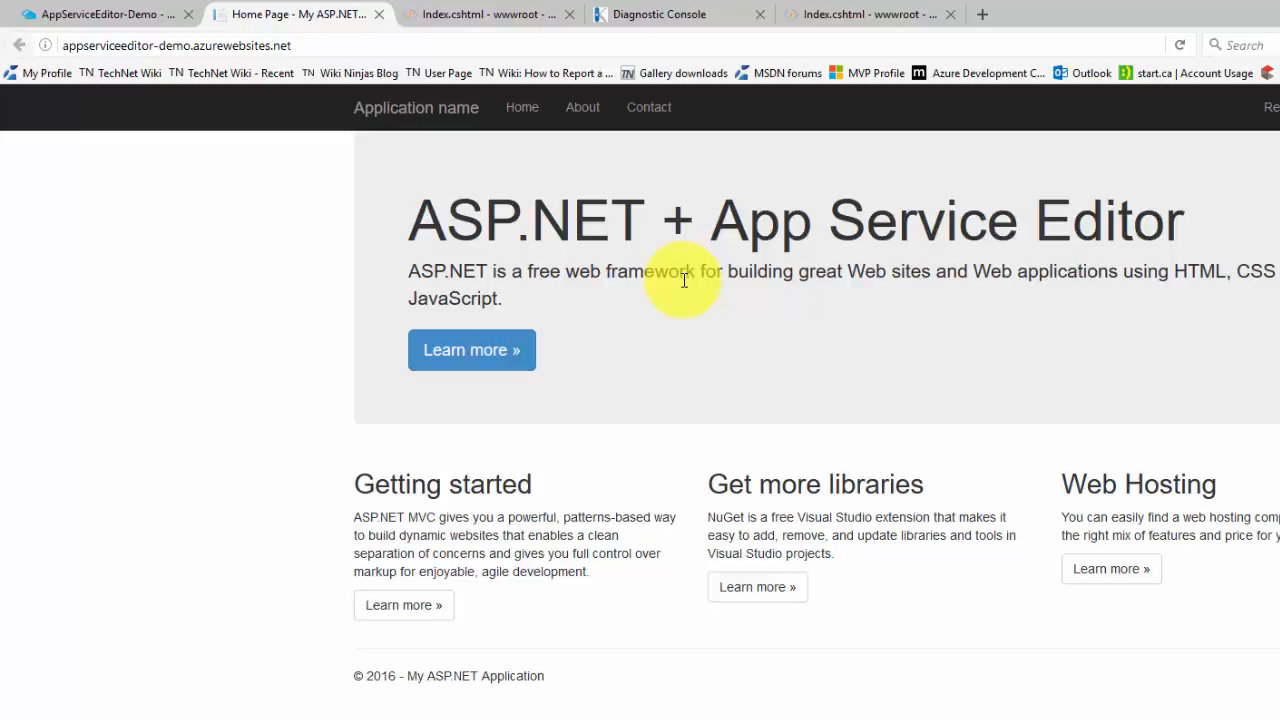
pyautogui.moveTo(40, 645)
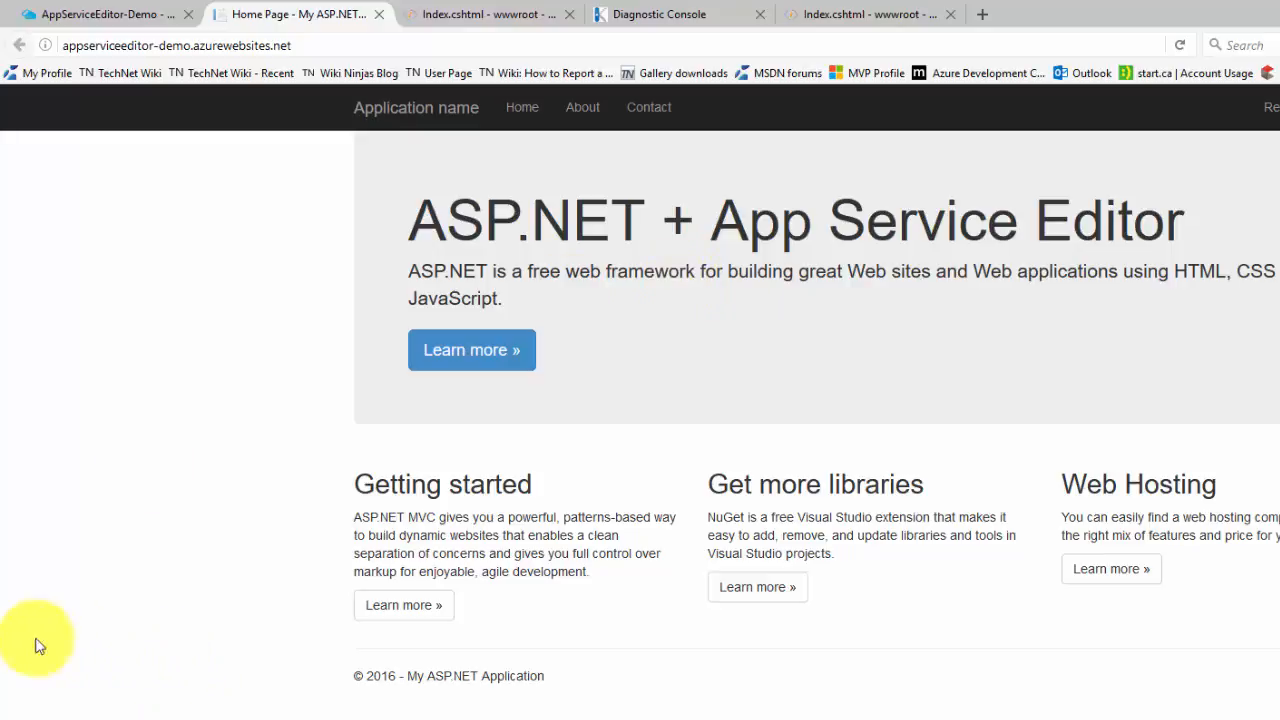